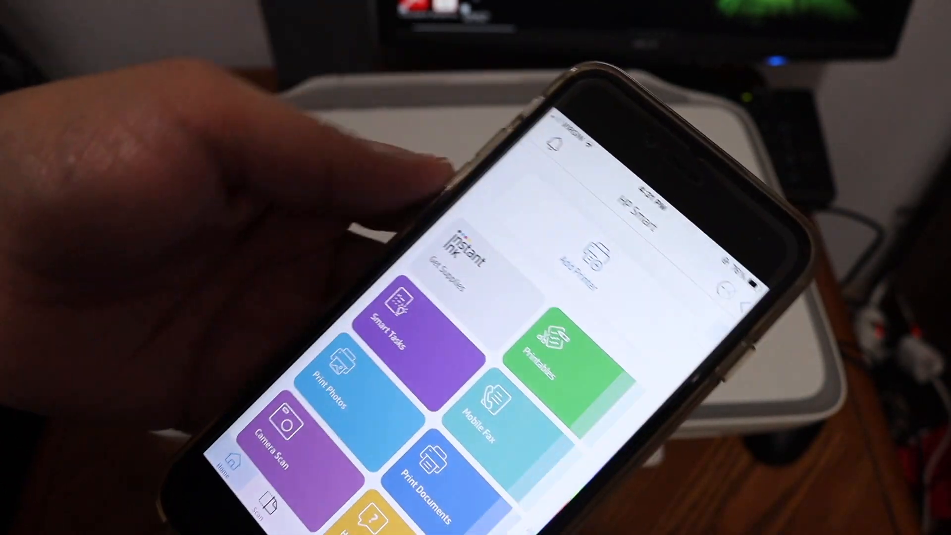
Start adding a printer manually and choose to set up a new printer
{"action": "left_click", "coordinate": [580, 254]}
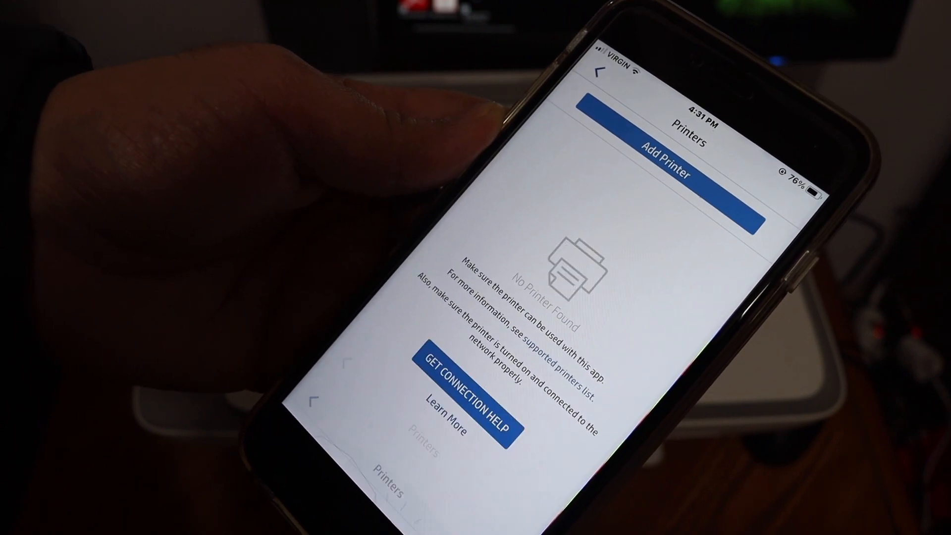
{"action": "left_click", "coordinate": [666, 167]}
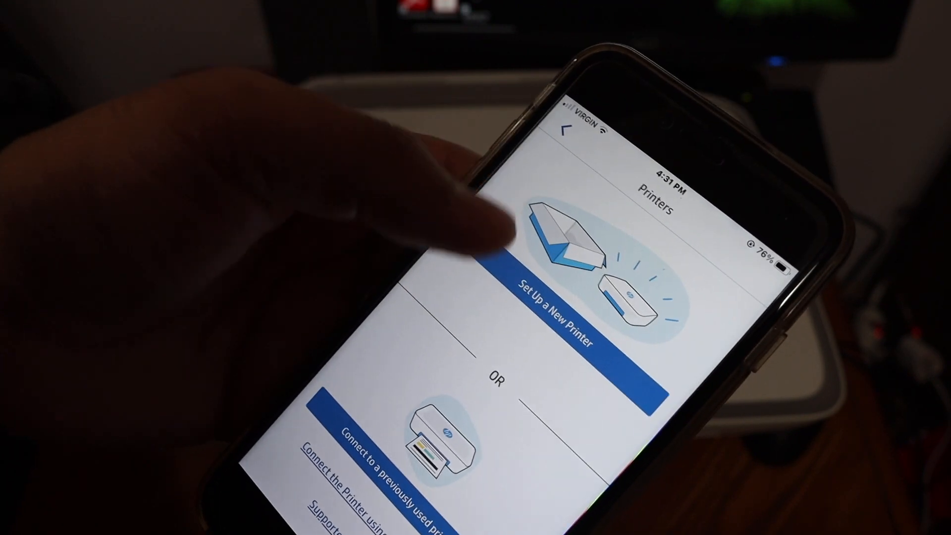
{"action": "left_click", "coordinate": [557, 312]}
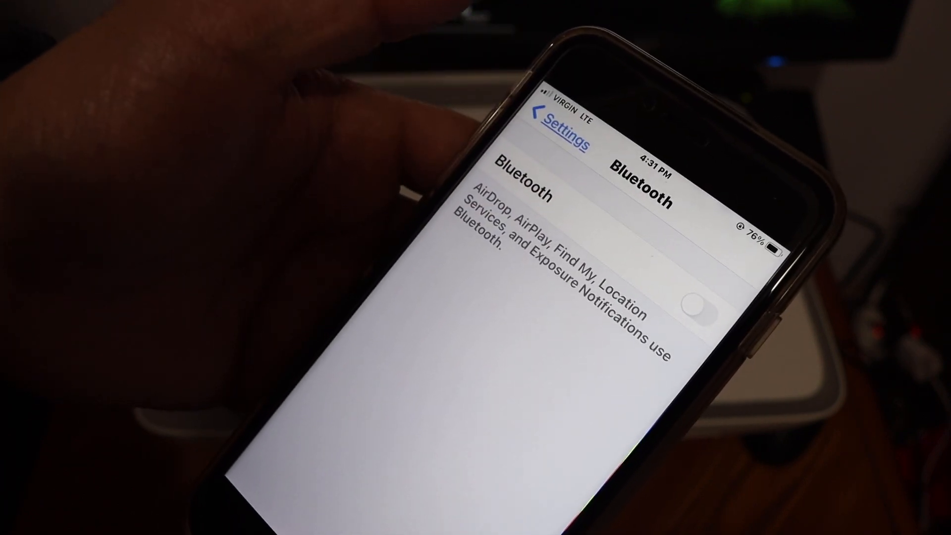
Switch Bluetooth on in iOS Settings so the printer can be discovered
{"action": "left_click", "coordinate": [698, 300]}
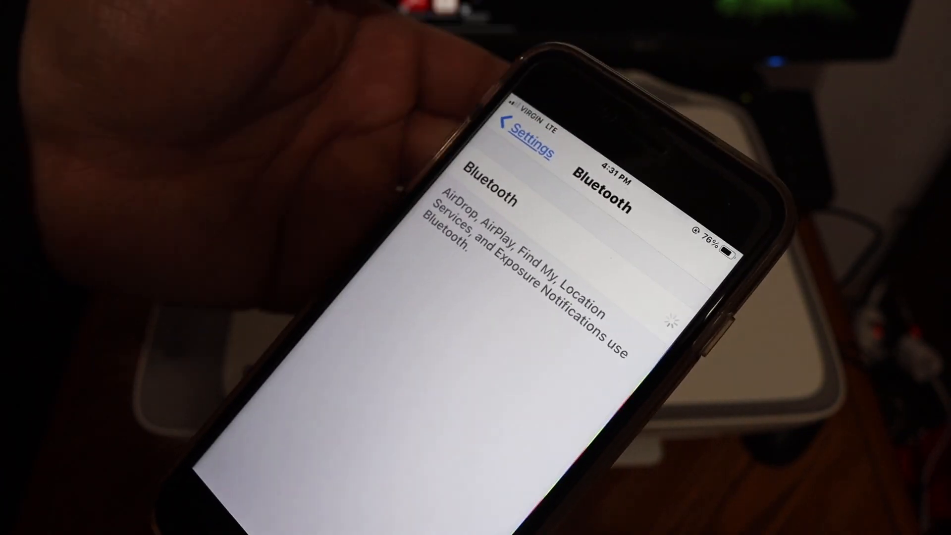
{"action": "left_click", "coordinate": [654, 316]}
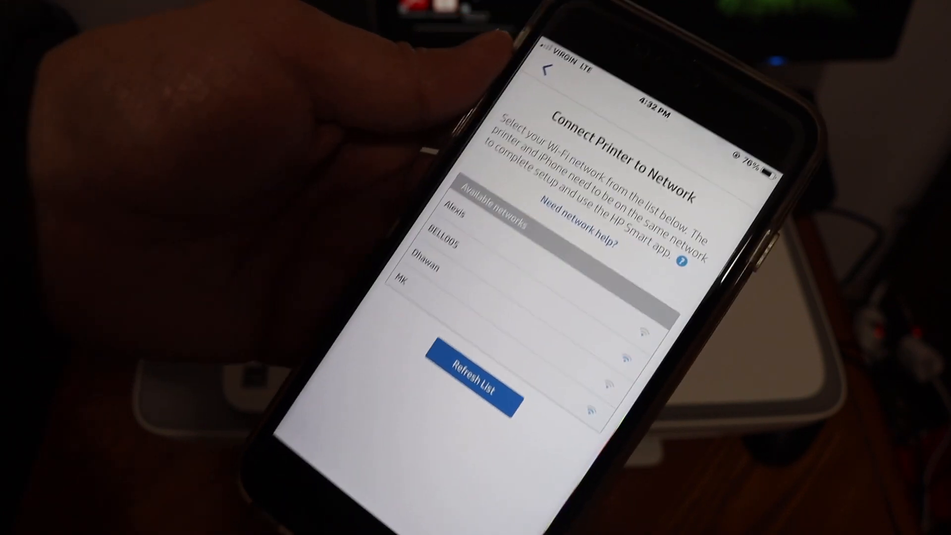
Select the Wi-Fi network for the printer and continue with its password
{"action": "left_click", "coordinate": [473, 374]}
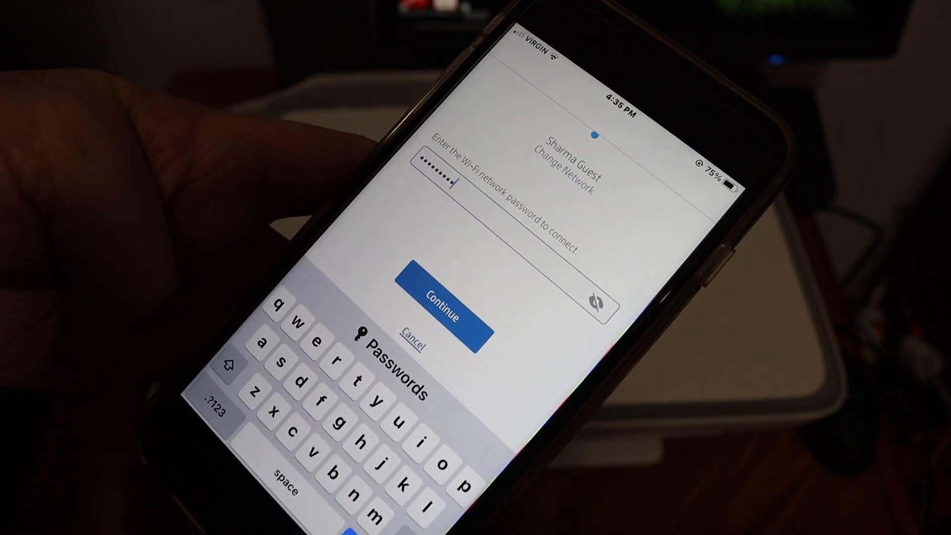
{"action": "left_click", "coordinate": [442, 310]}
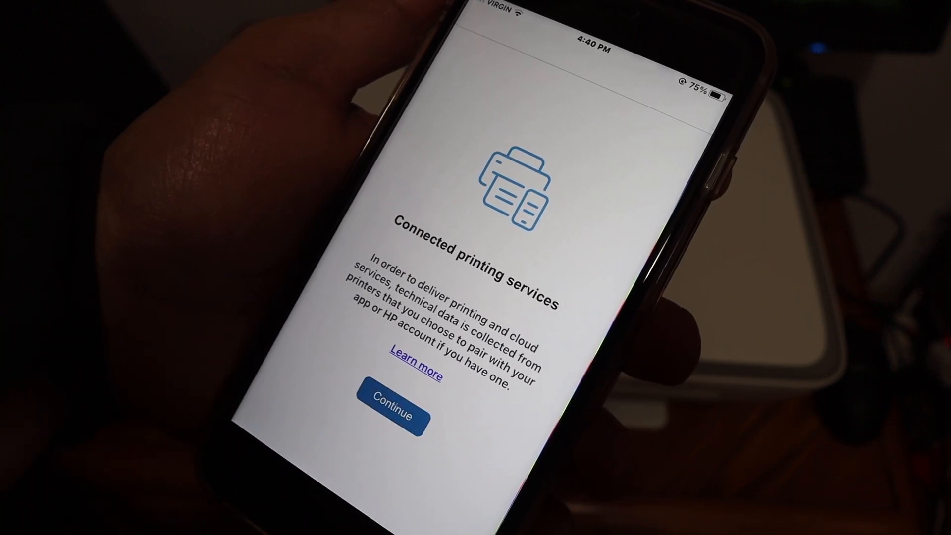
Accept connected printing services, skip warranty activation and finish with the DeskJet 2700 Ready
{"action": "left_click", "coordinate": [393, 407]}
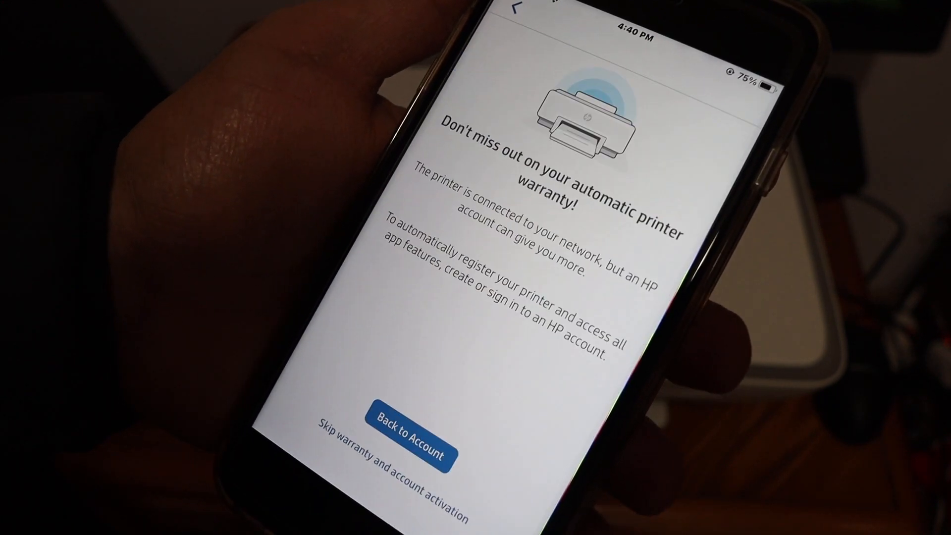
{"action": "left_click", "coordinate": [409, 441]}
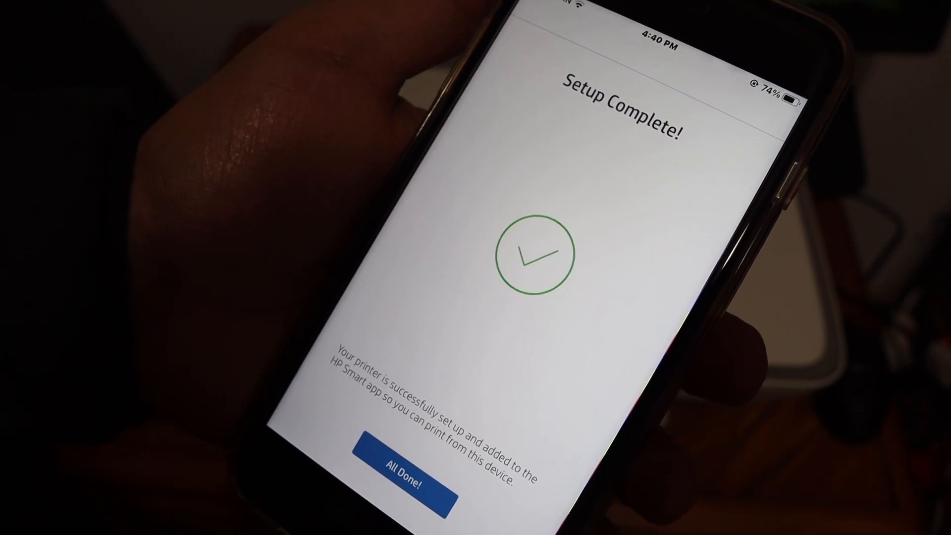
{"action": "left_click", "coordinate": [403, 466]}
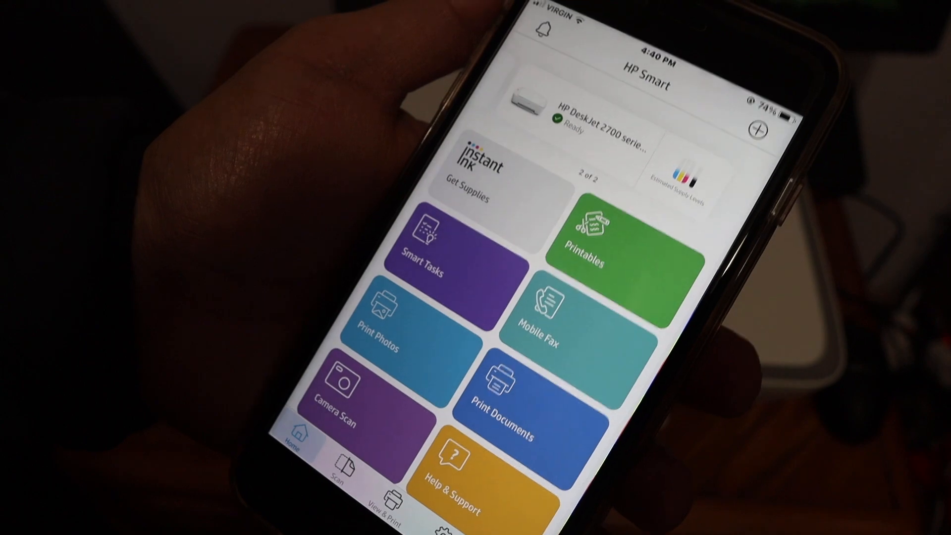